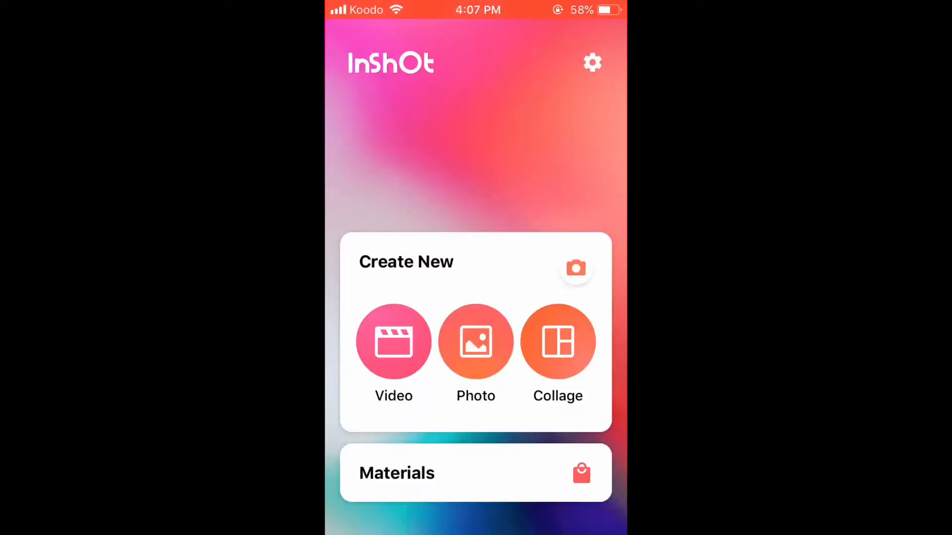
- Start a new video project and bring up the video gallery to choose a clip
click(393, 341)
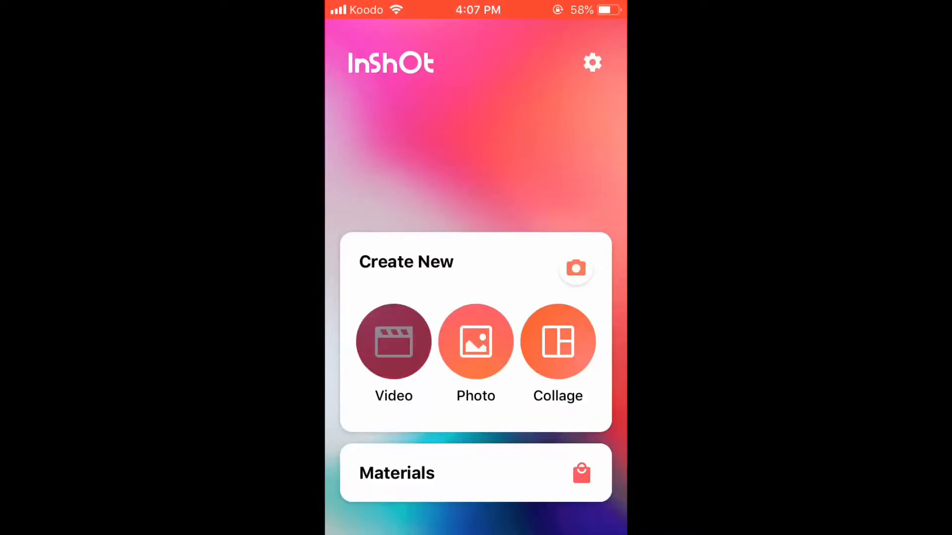
click(394, 341)
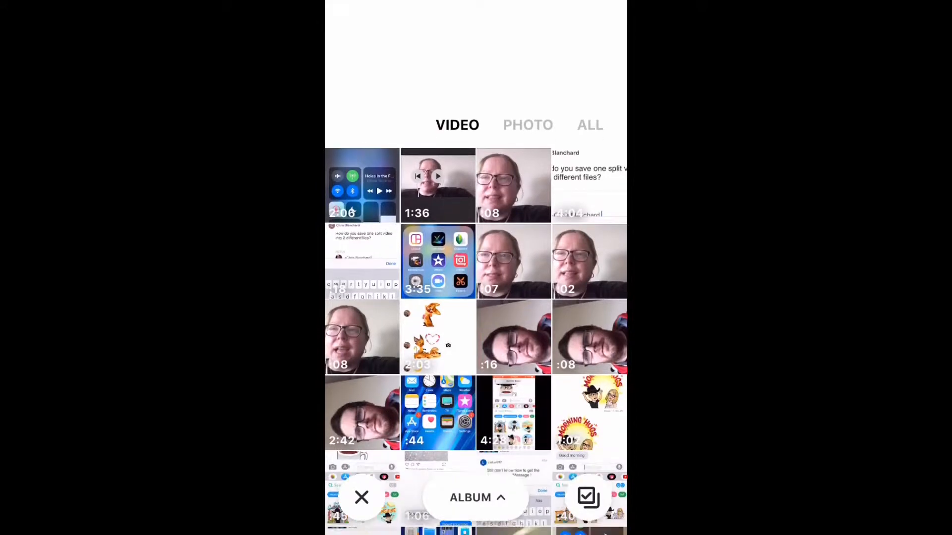
- Load the 11-second home-screen recording into the editor as the project clip
click(587, 498)
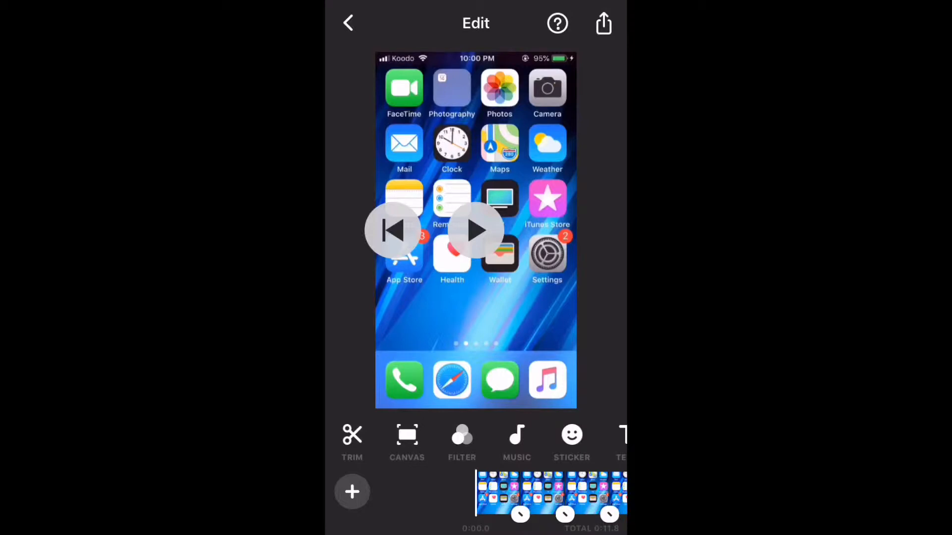
- Swap the home-screen recording for the 8-second webcam clip of a person
click(475, 229)
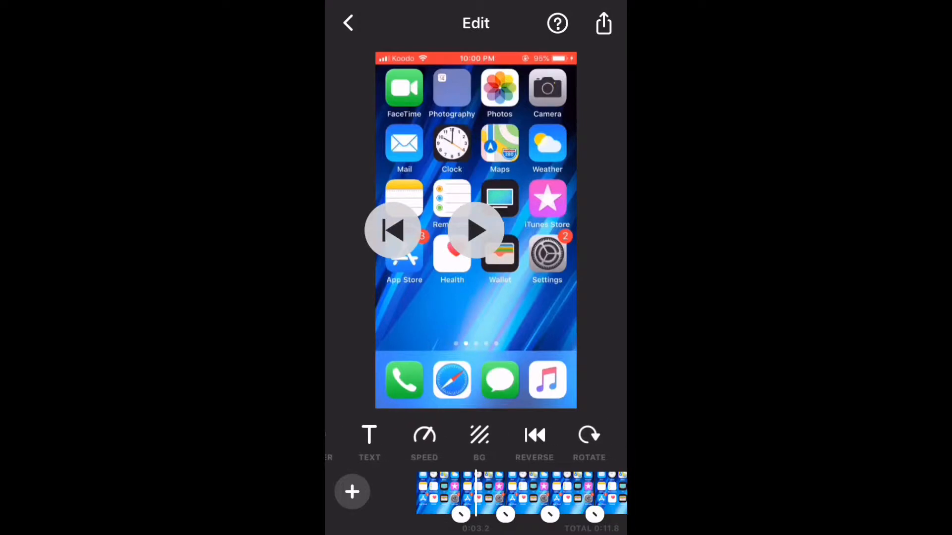
scroll(left, 3)
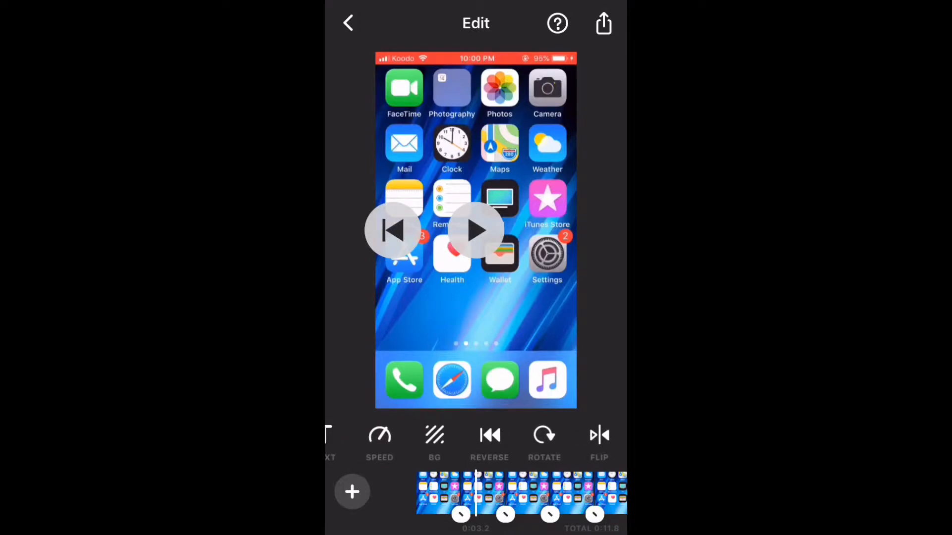
click(599, 437)
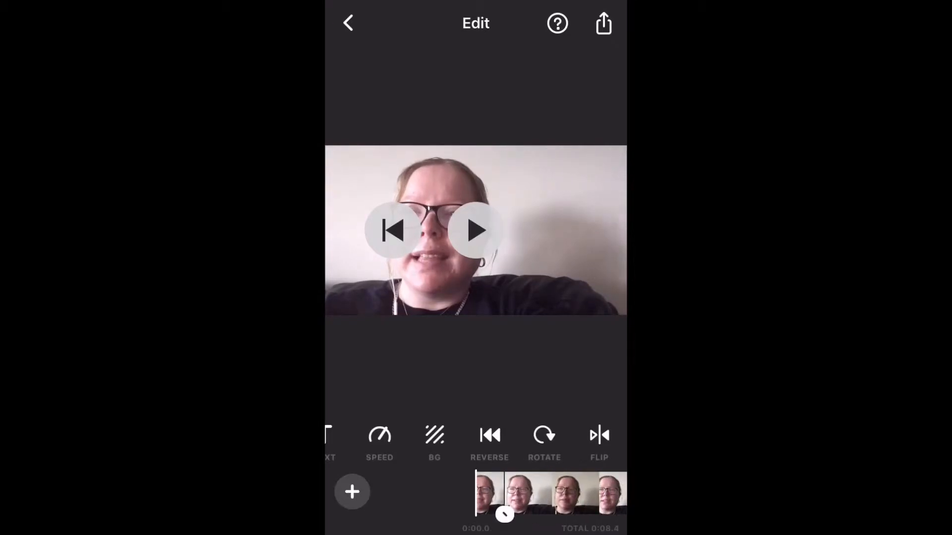
- Preview the webcam clip to the end, then flip it horizontally
click(475, 231)
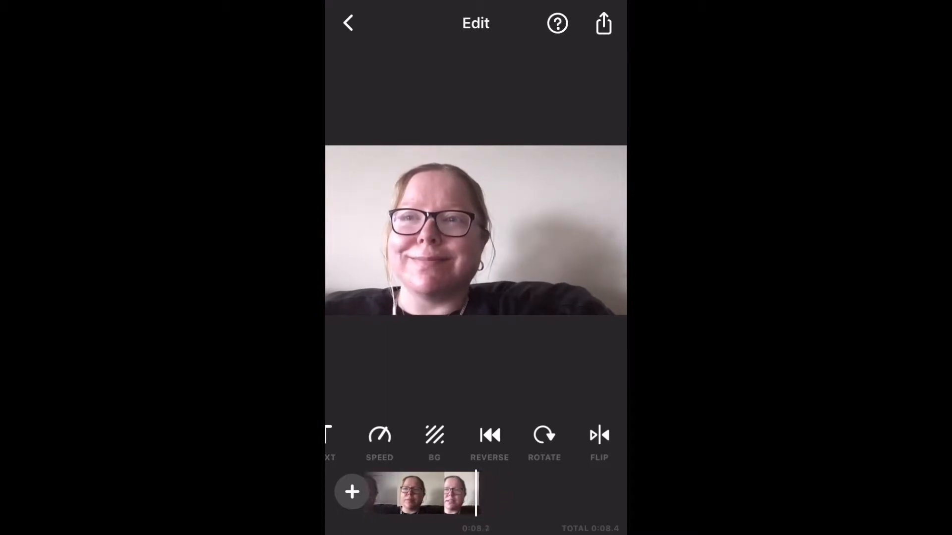
click(475, 231)
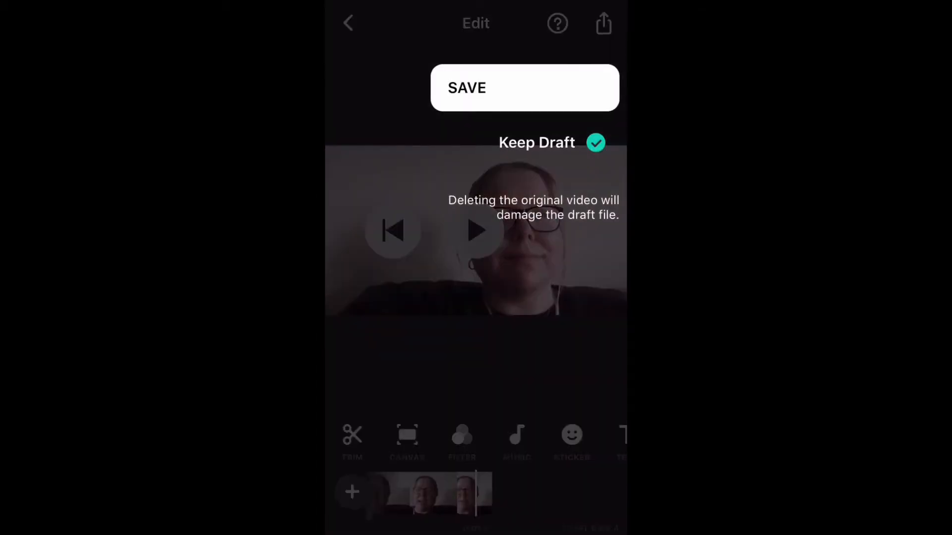
- Save the flipped video with Keep Draft checked so export processing begins
click(525, 88)
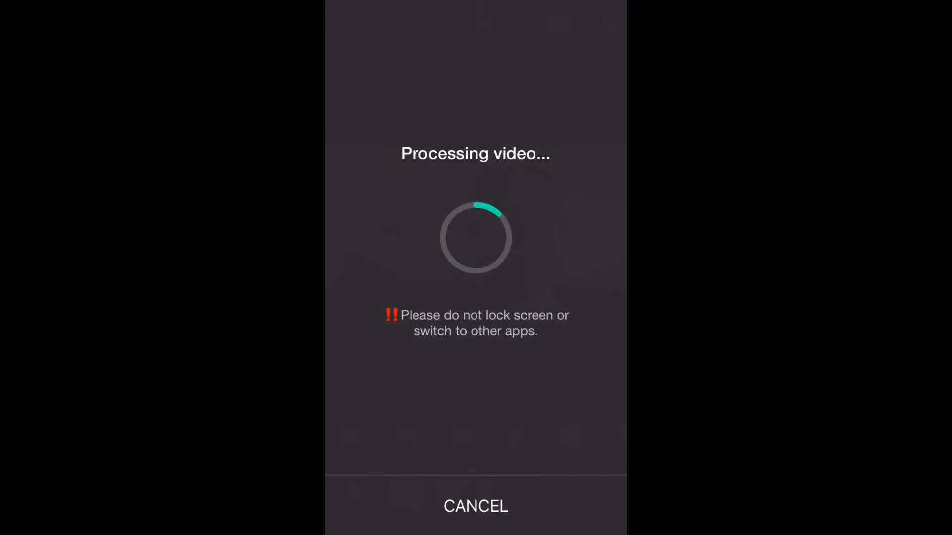